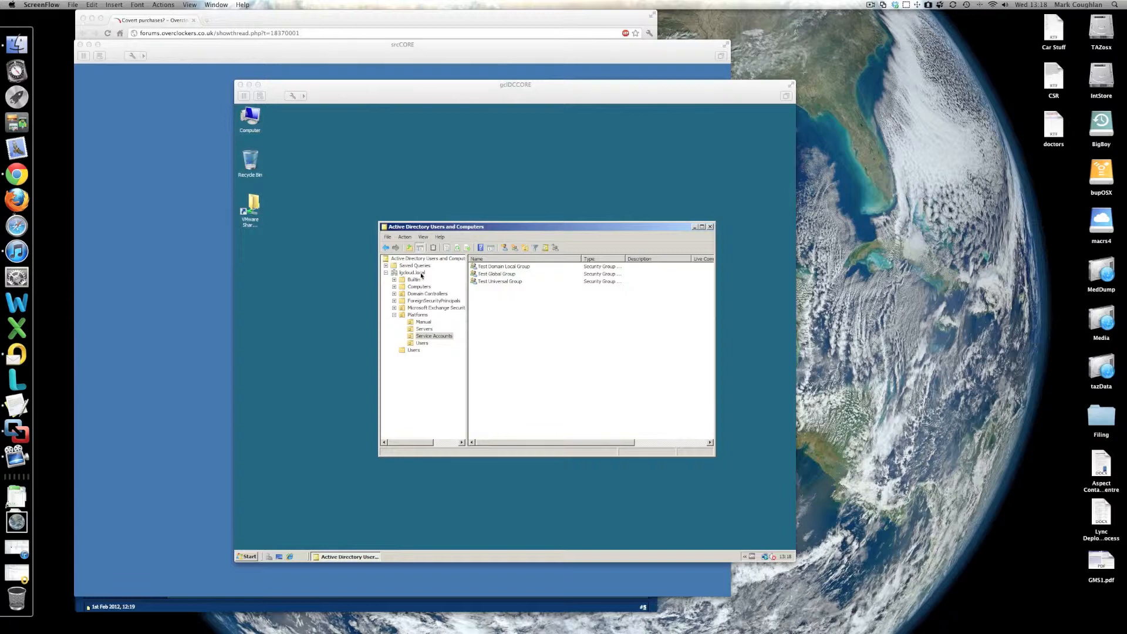
mouse_move(501, 286)
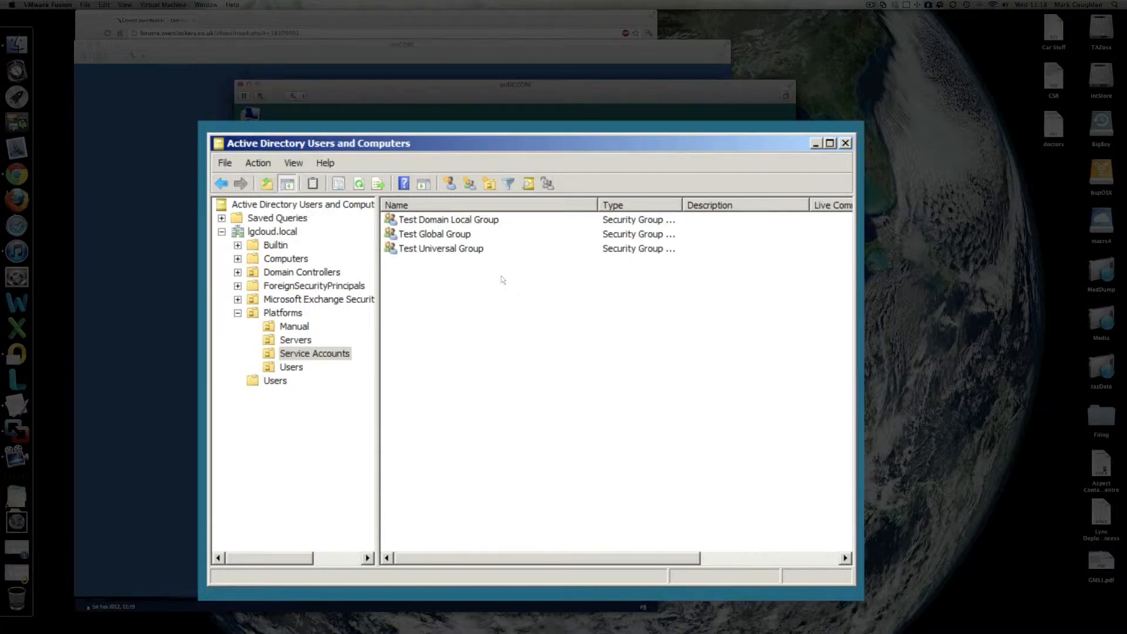
Step: Check the Add member dialogs of Test Global Group and Test Universal Group
double_click(434, 233)
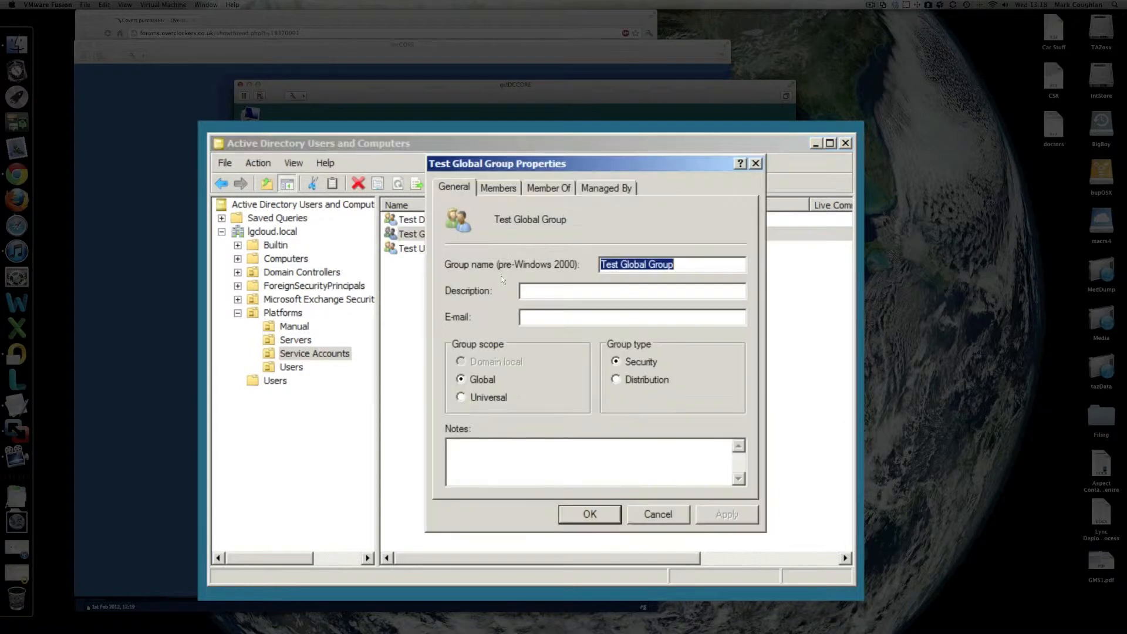
click(498, 187)
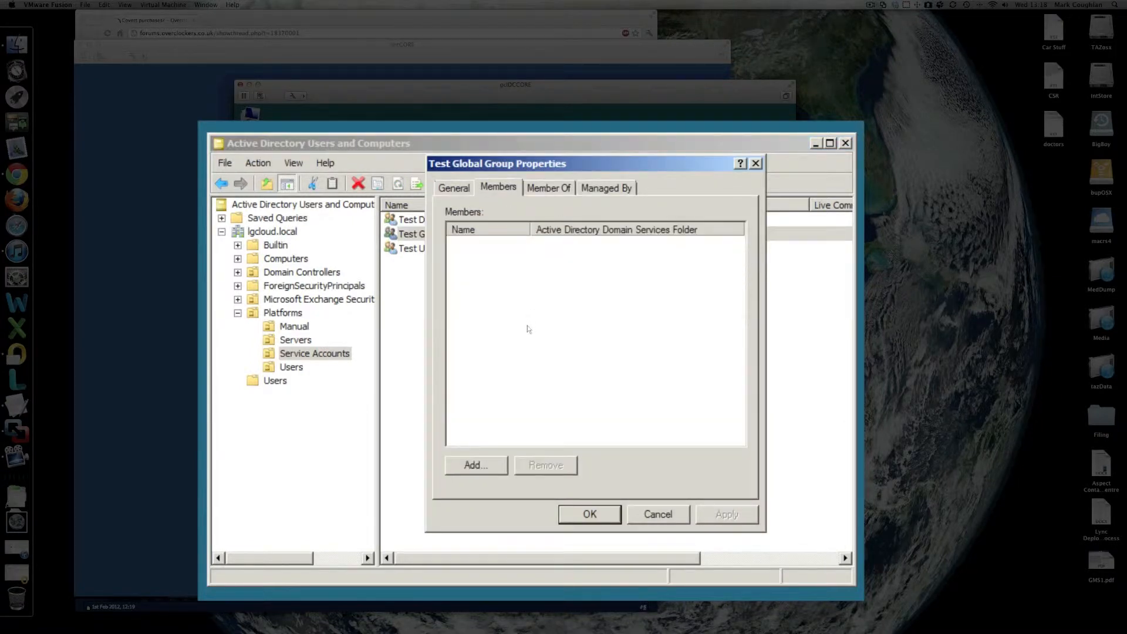
click(474, 465)
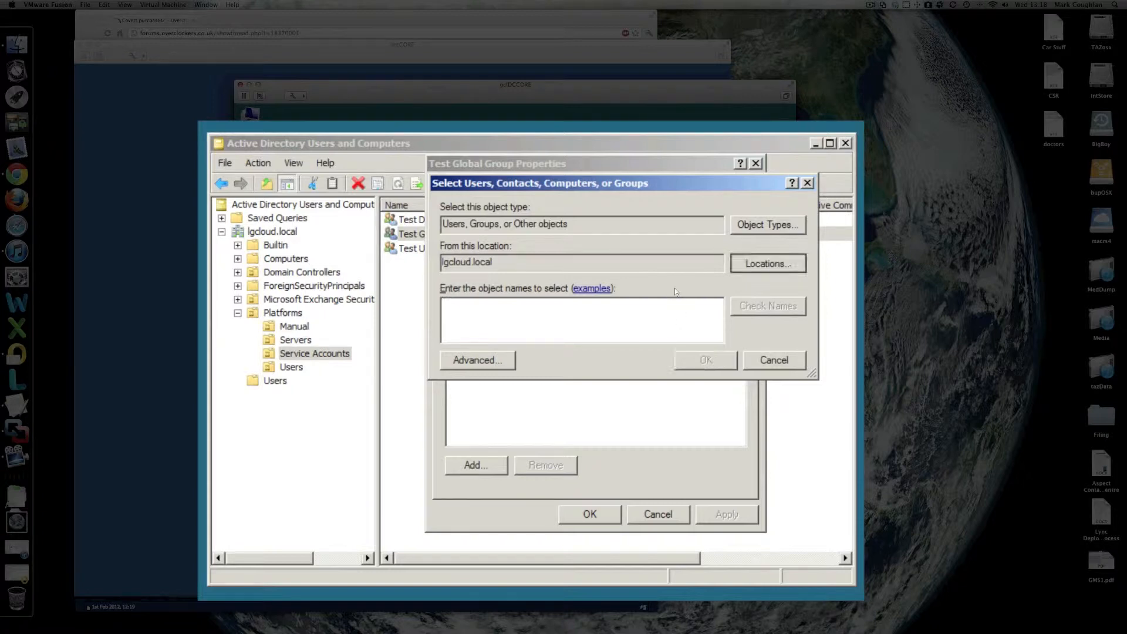
click(767, 263)
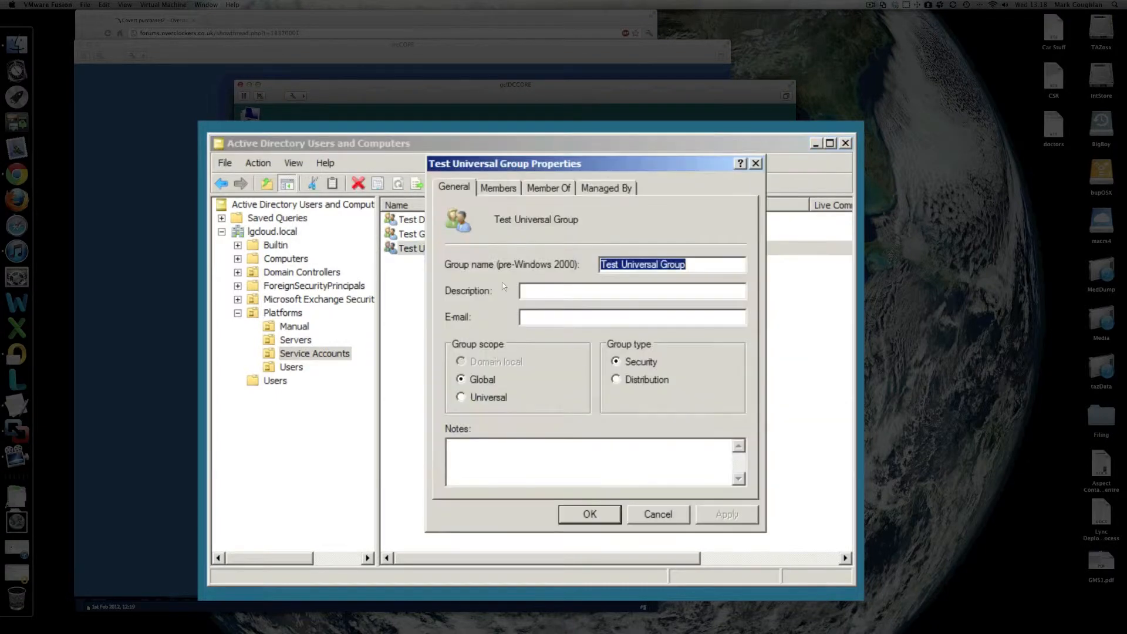
click(497, 188)
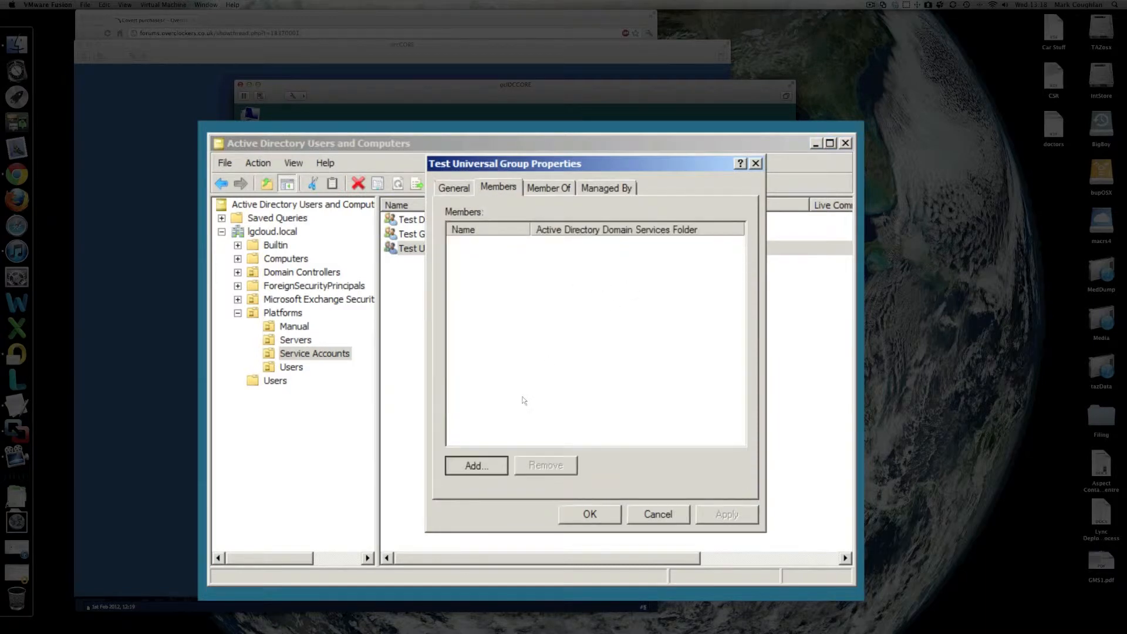
click(475, 464)
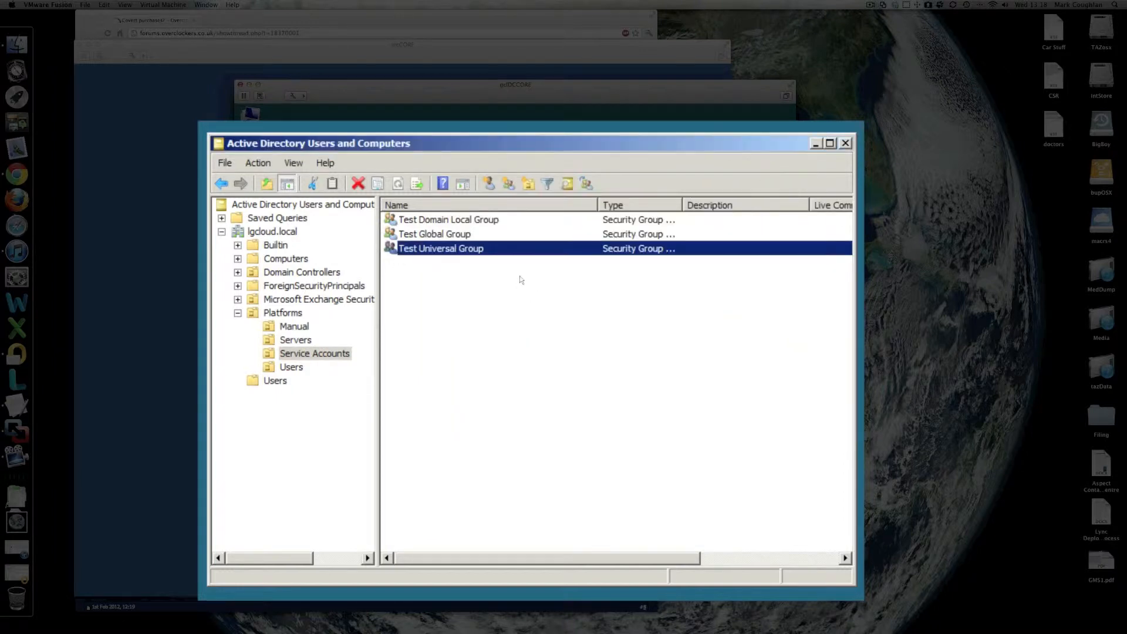
Step: Add Domain Users from source.local as a member of Test Domain Local Group
double_click(447, 219)
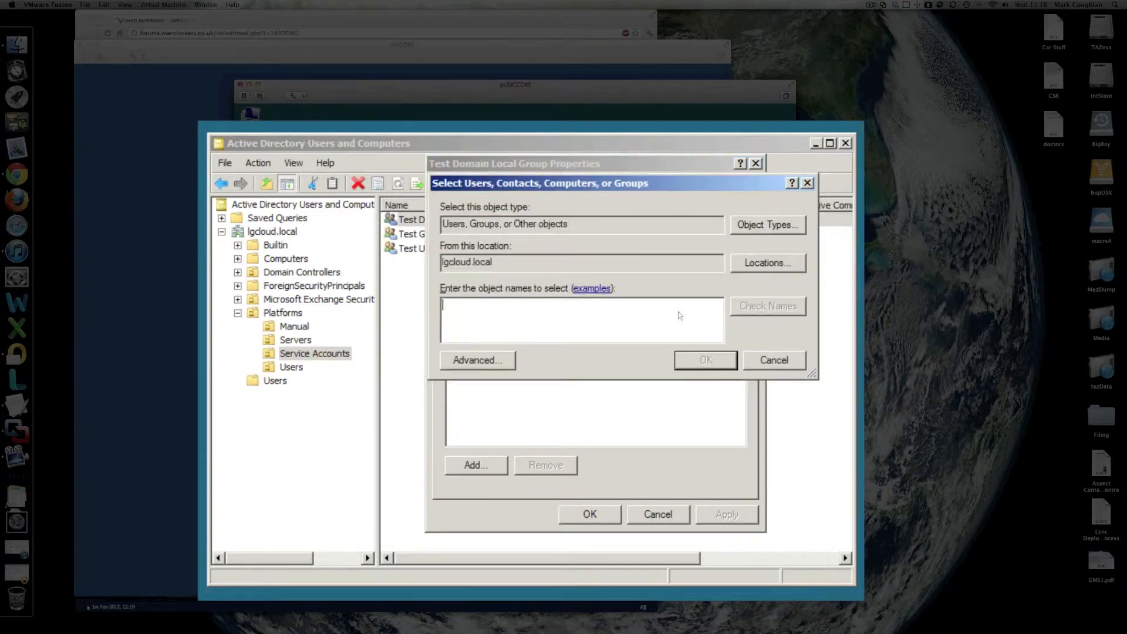
click(766, 261)
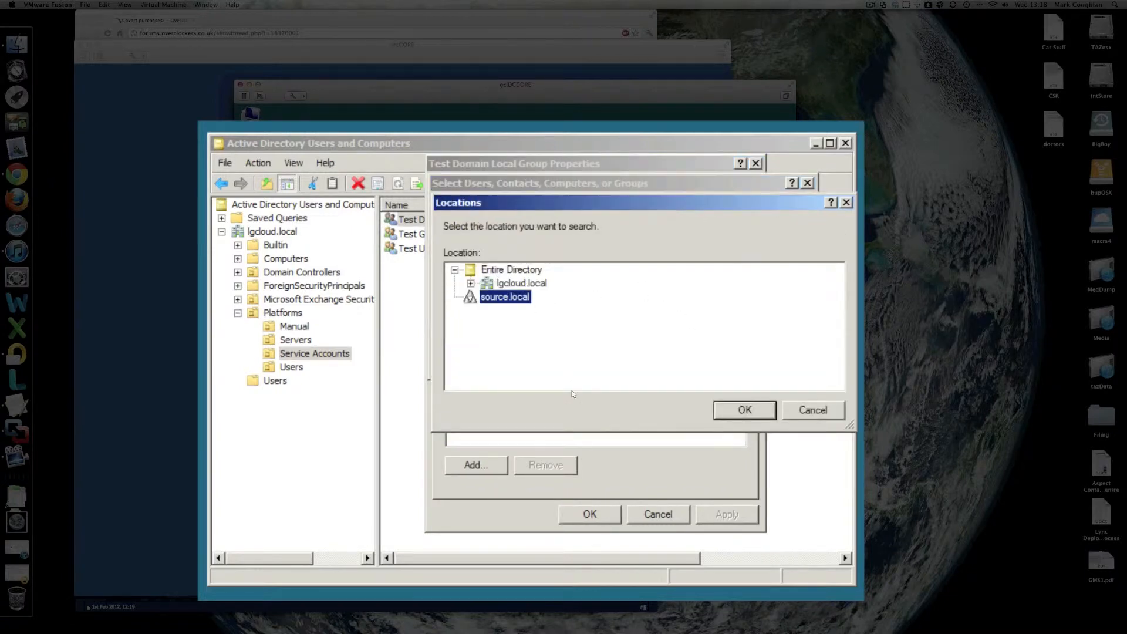
mouse_move(637, 376)
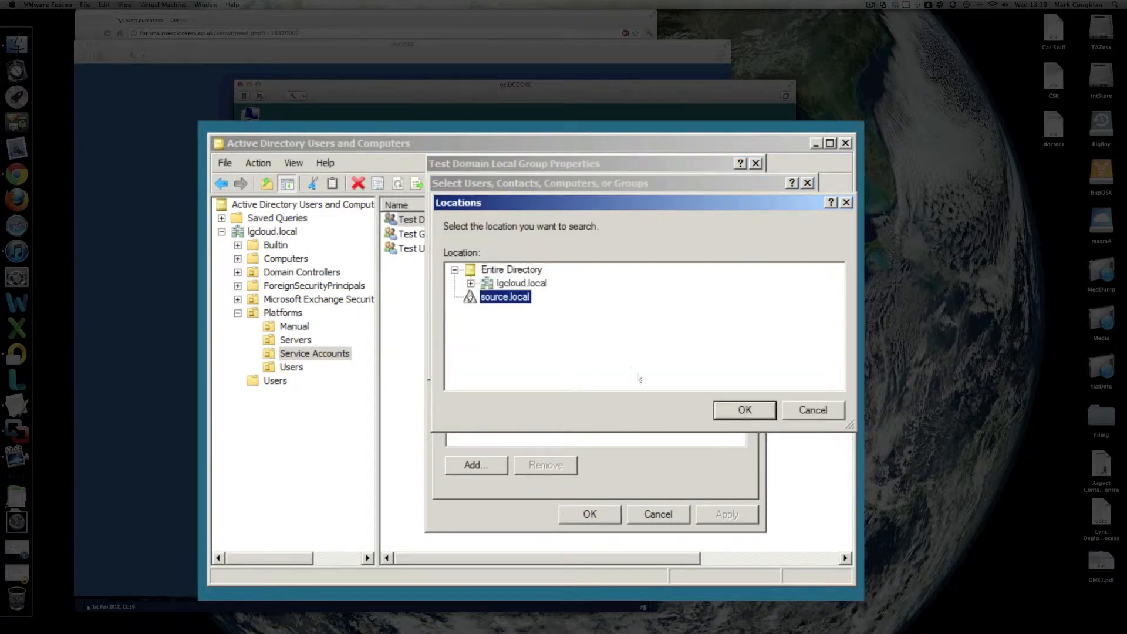
click(744, 410)
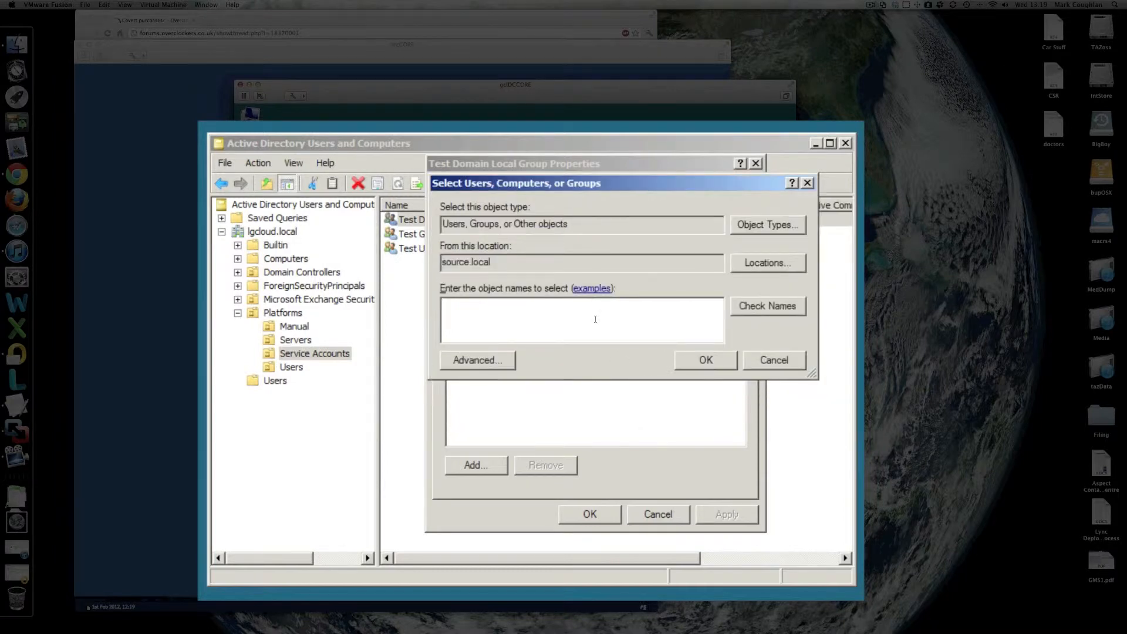
text(domain)
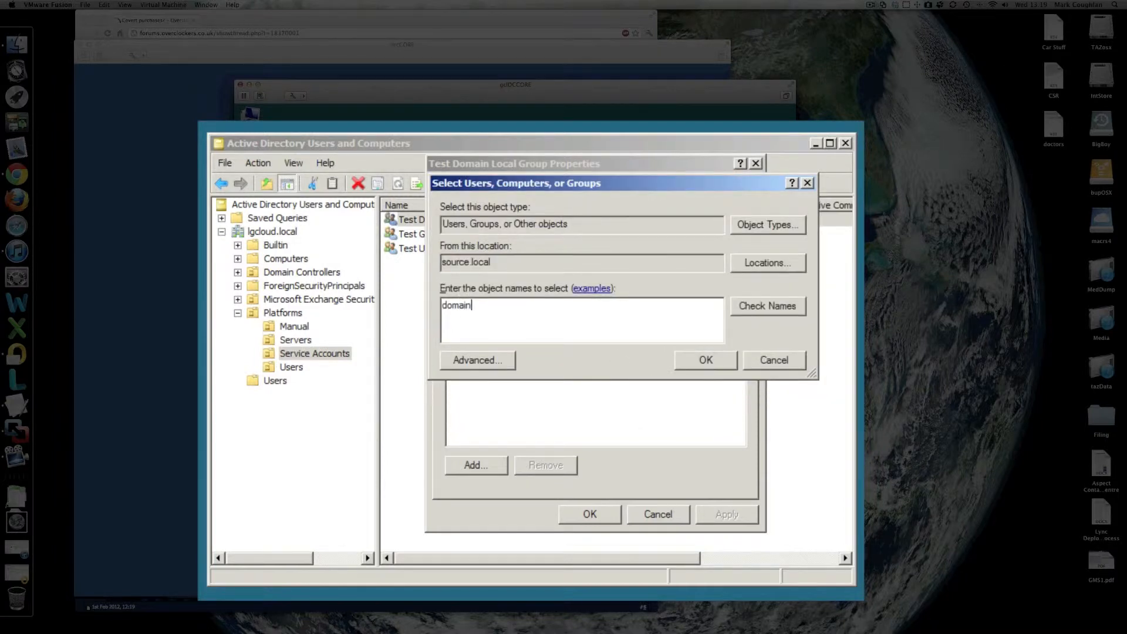
text(users)
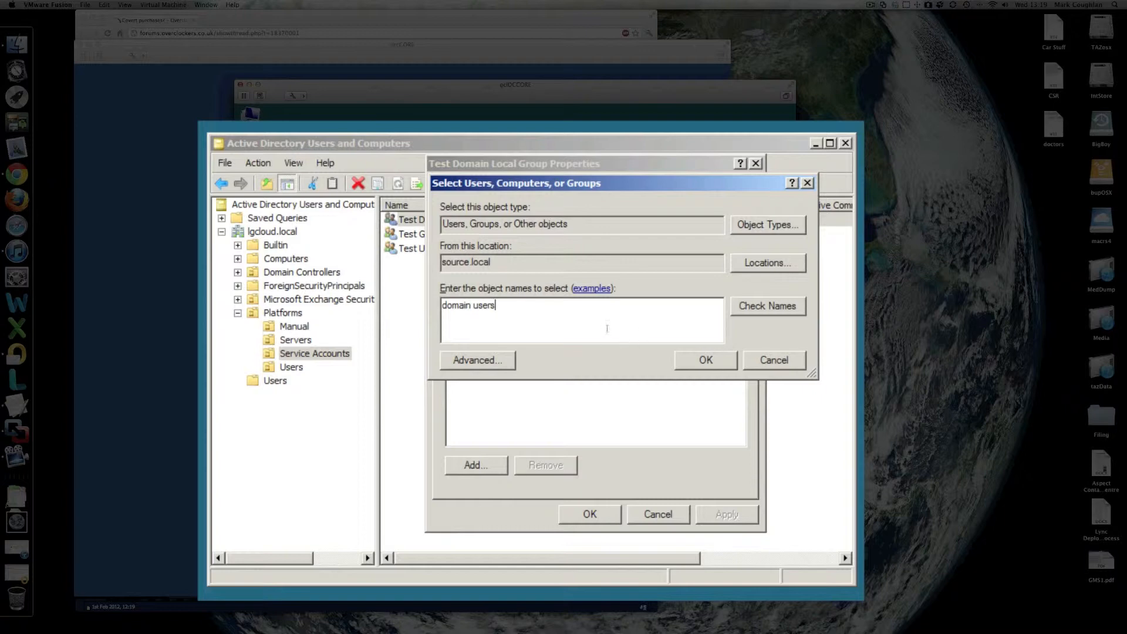
click(704, 360)
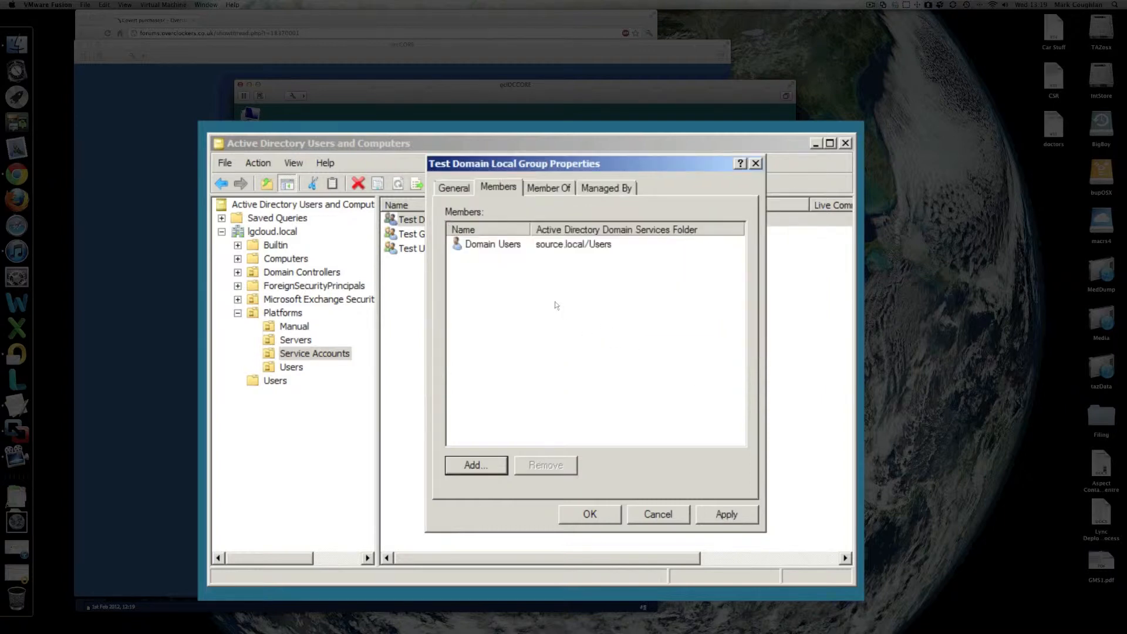
Step: Remove Domain Users from Test Domain Local Group again and confirm
click(545, 465)
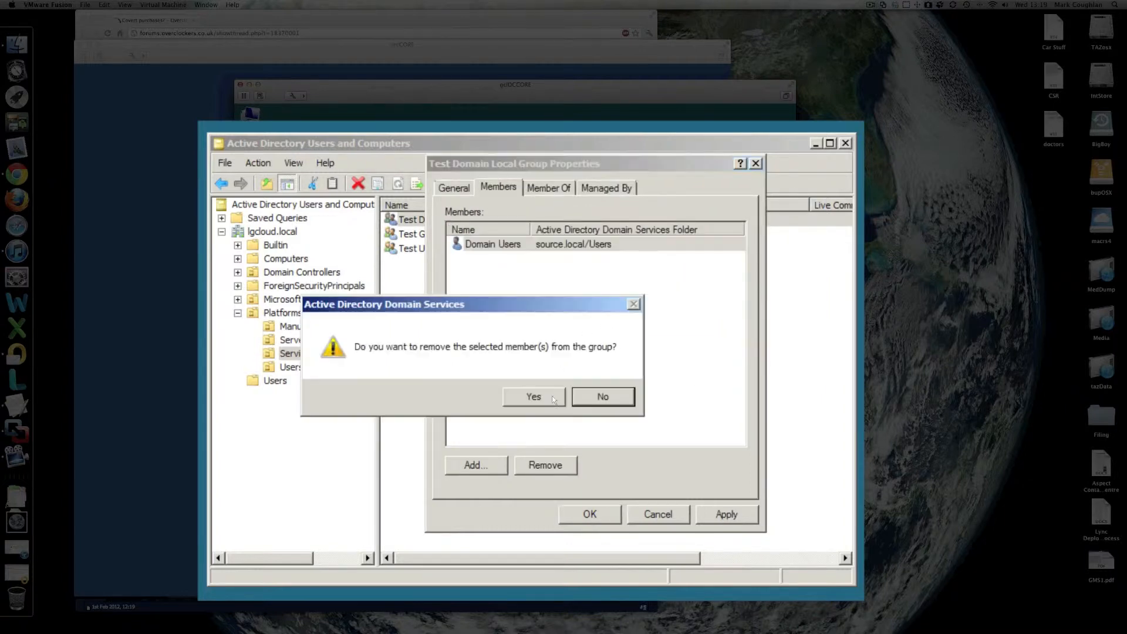
click(533, 396)
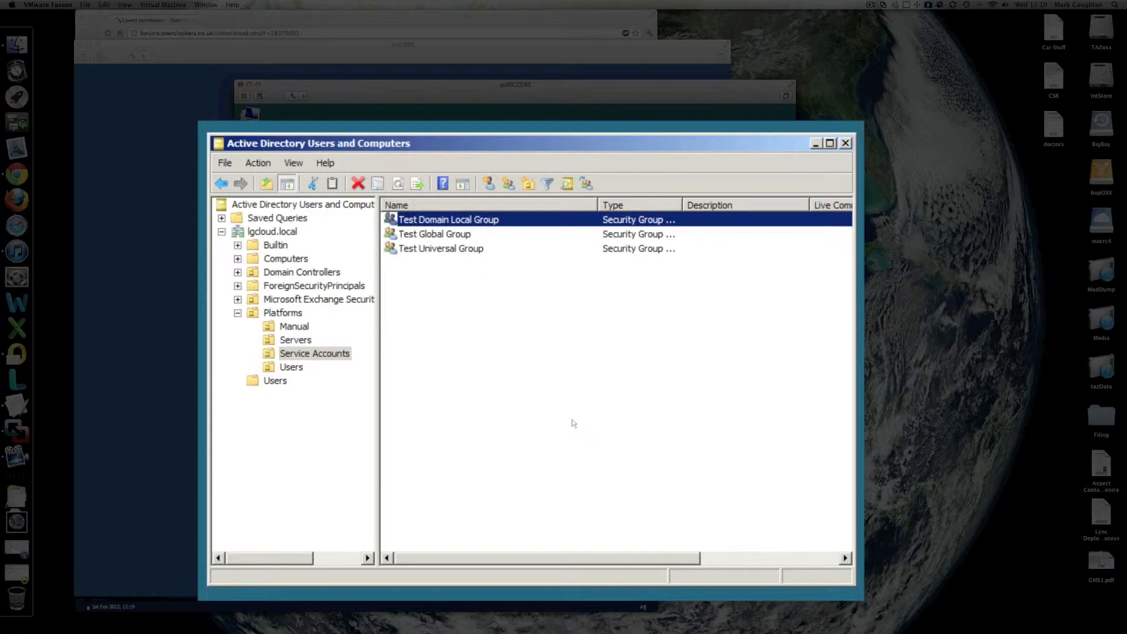
mouse_move(495, 282)
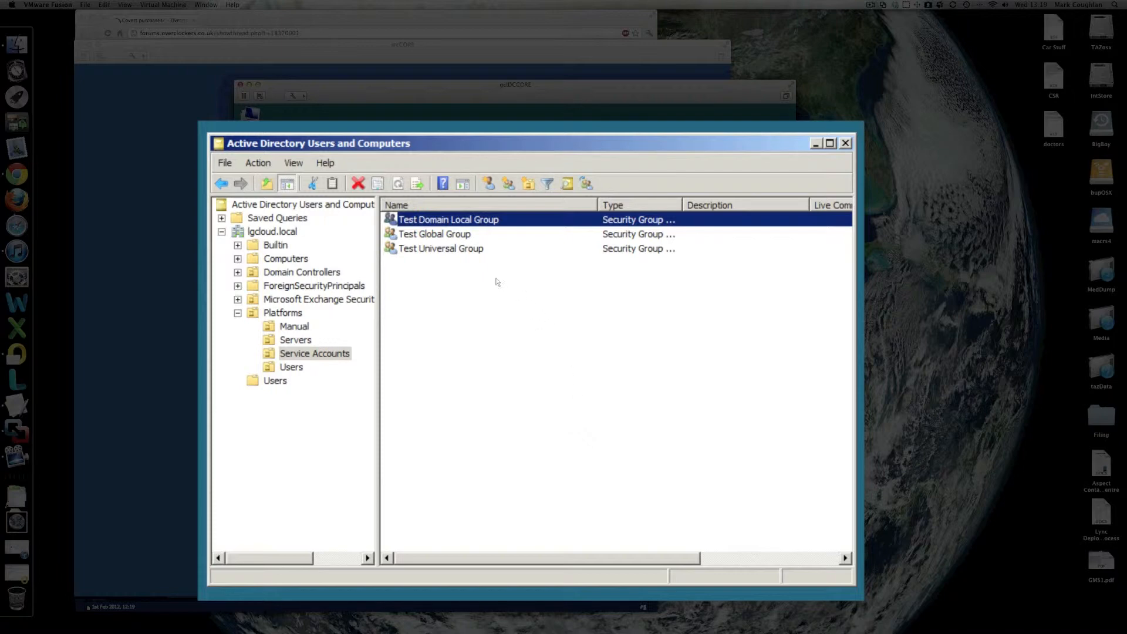
Step: Set Test Global Group's scope to Universal, then Domain local, and confirm
click(434, 234)
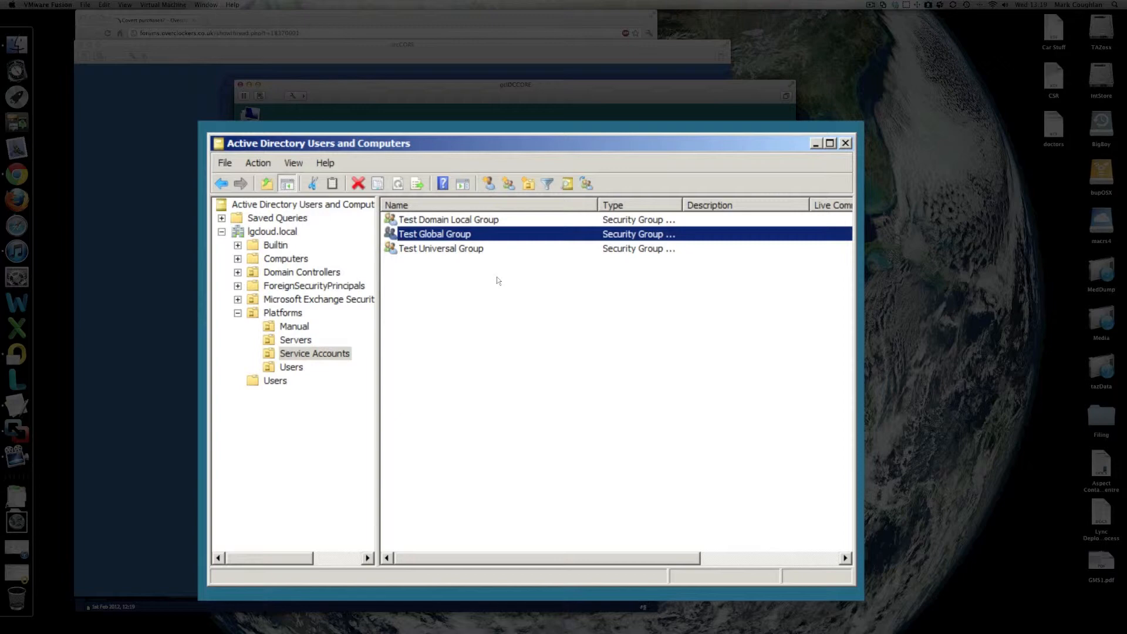
double_click(435, 234)
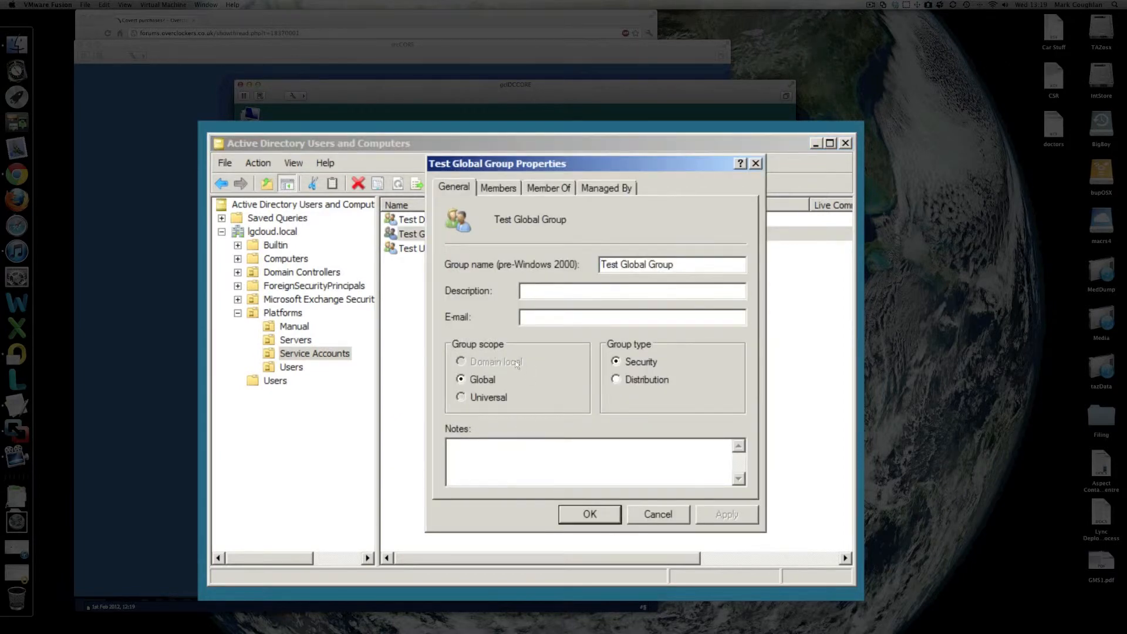
click(460, 397)
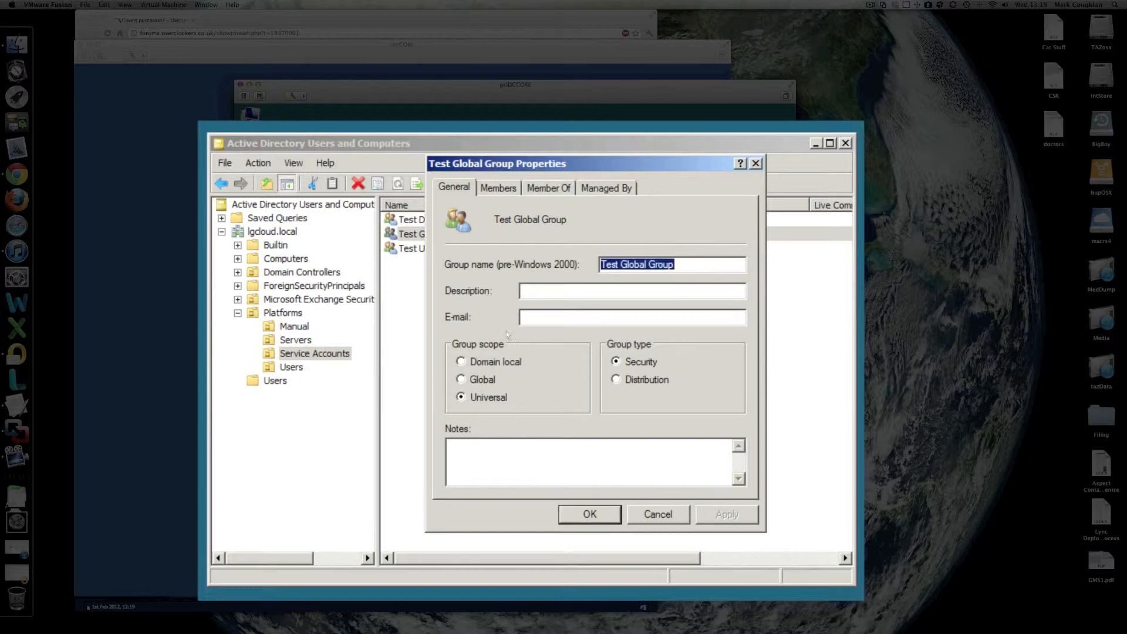
click(460, 361)
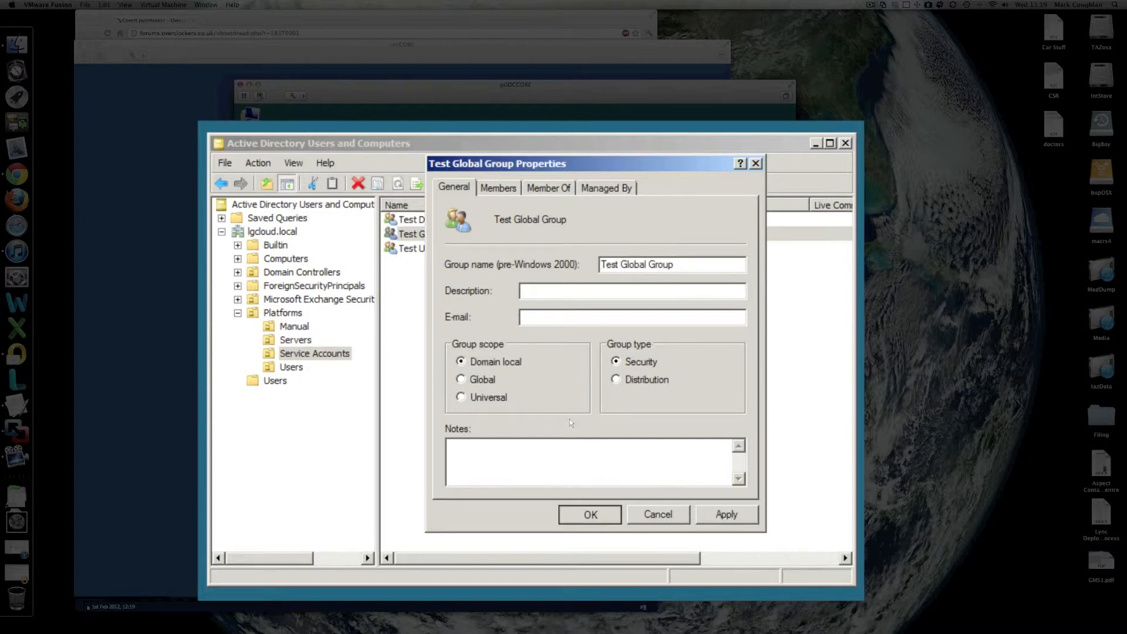
click(656, 514)
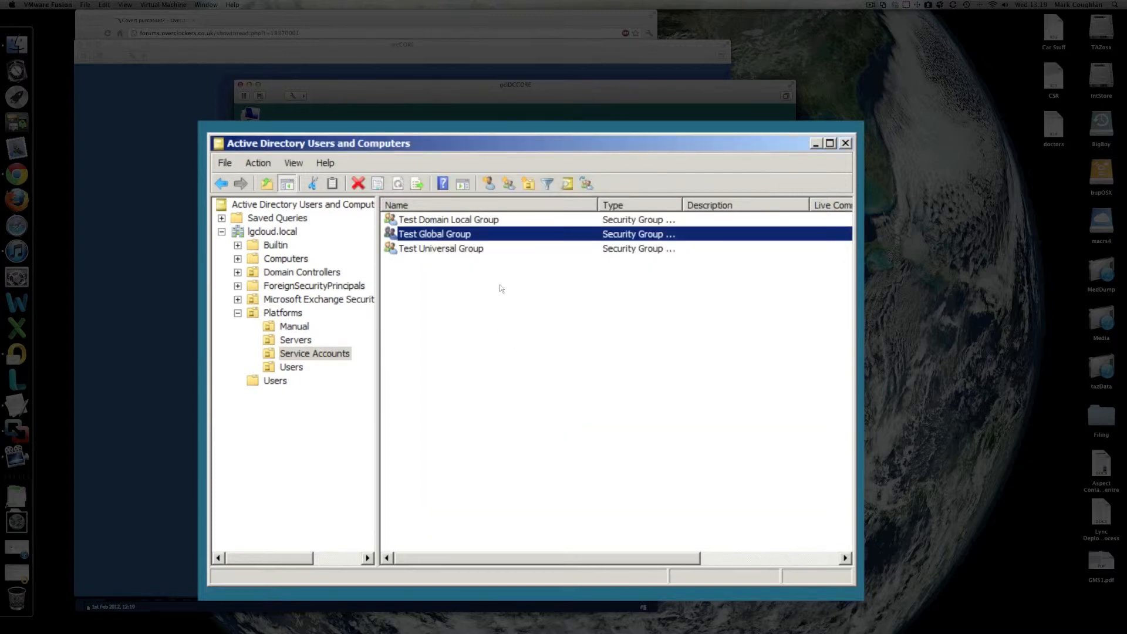
Step: Add Domain Users from source.local to Test Global Group and apply the membership
double_click(435, 234)
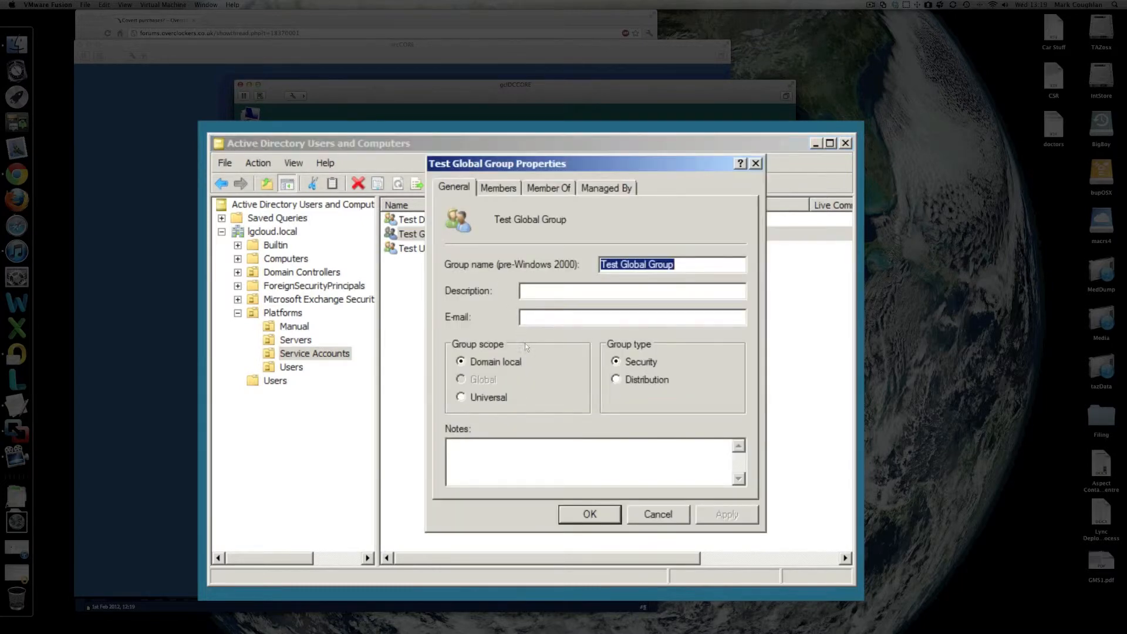
mouse_move(537, 277)
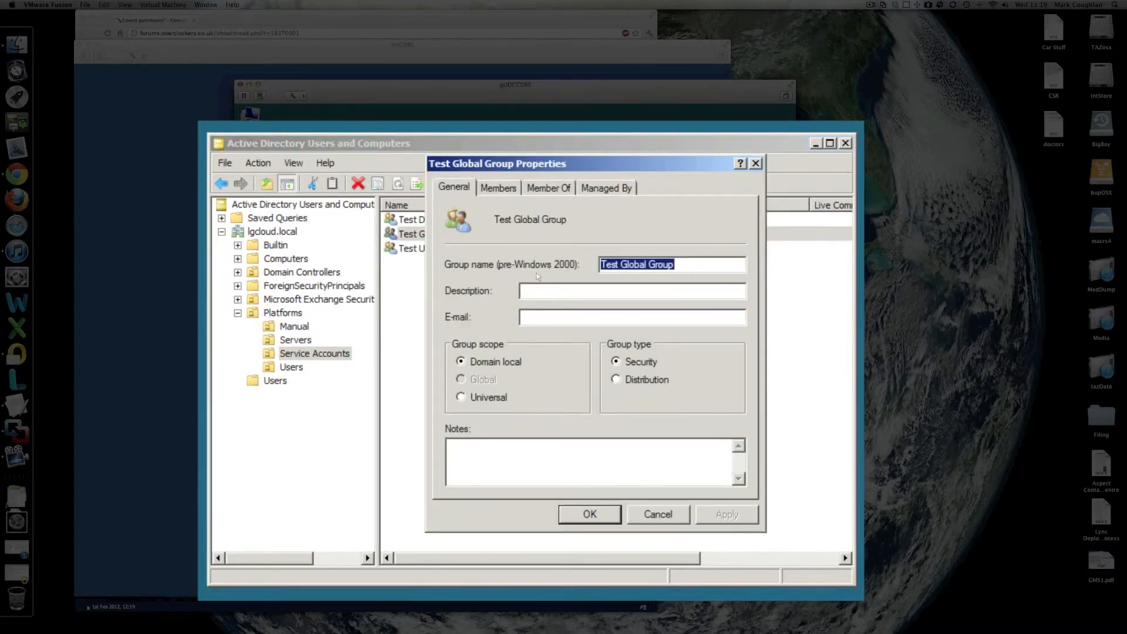
click(475, 465)
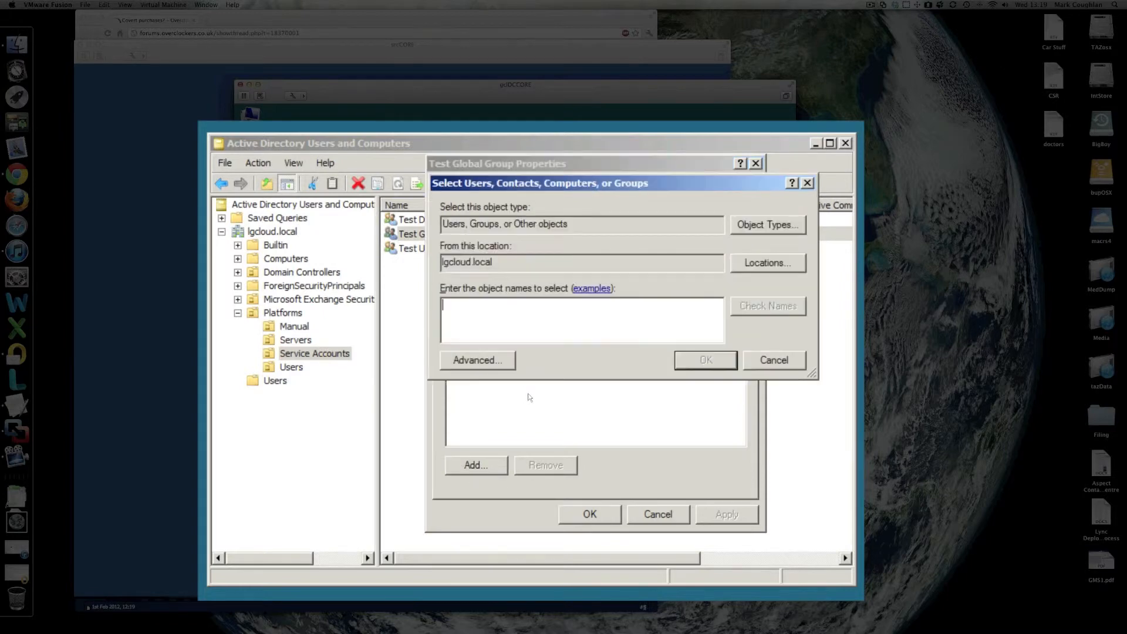
click(767, 262)
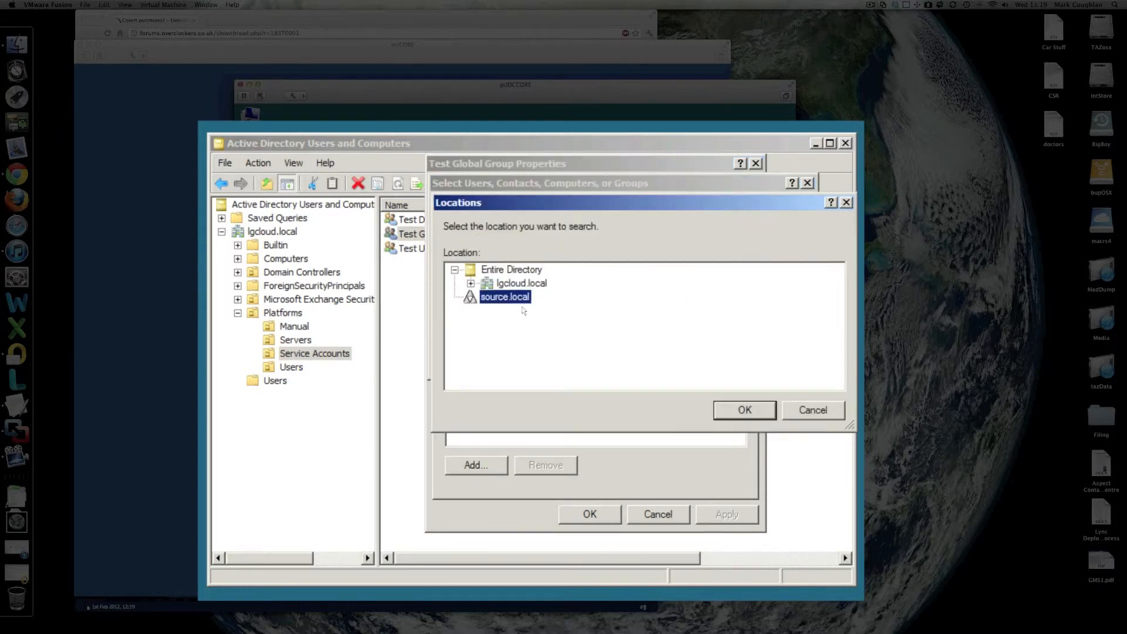
click(744, 410)
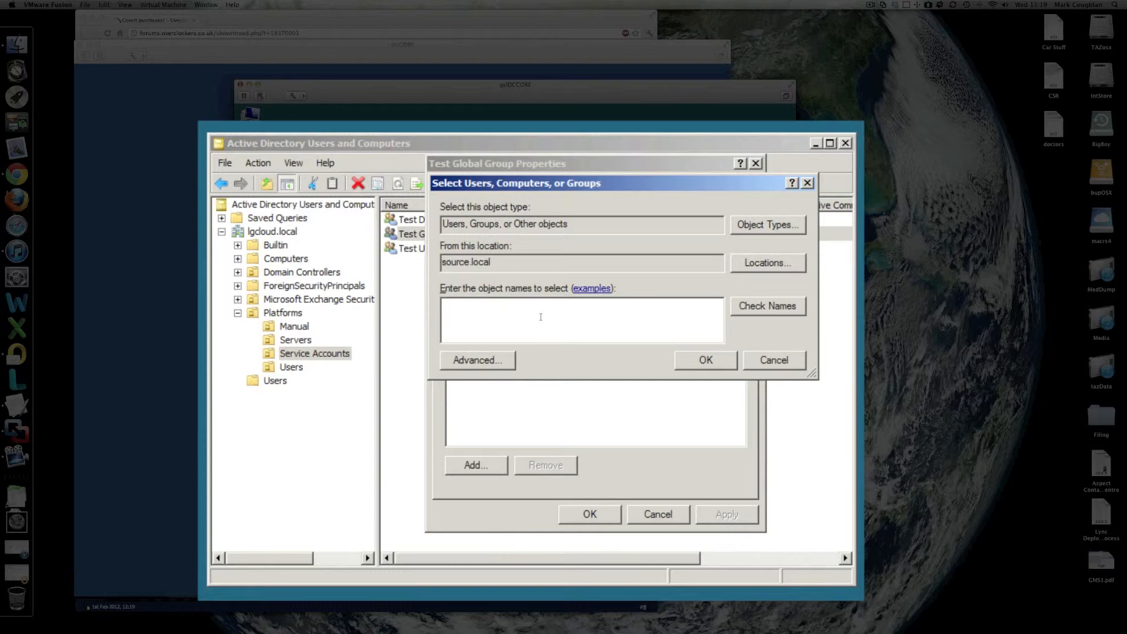
text(domain user)
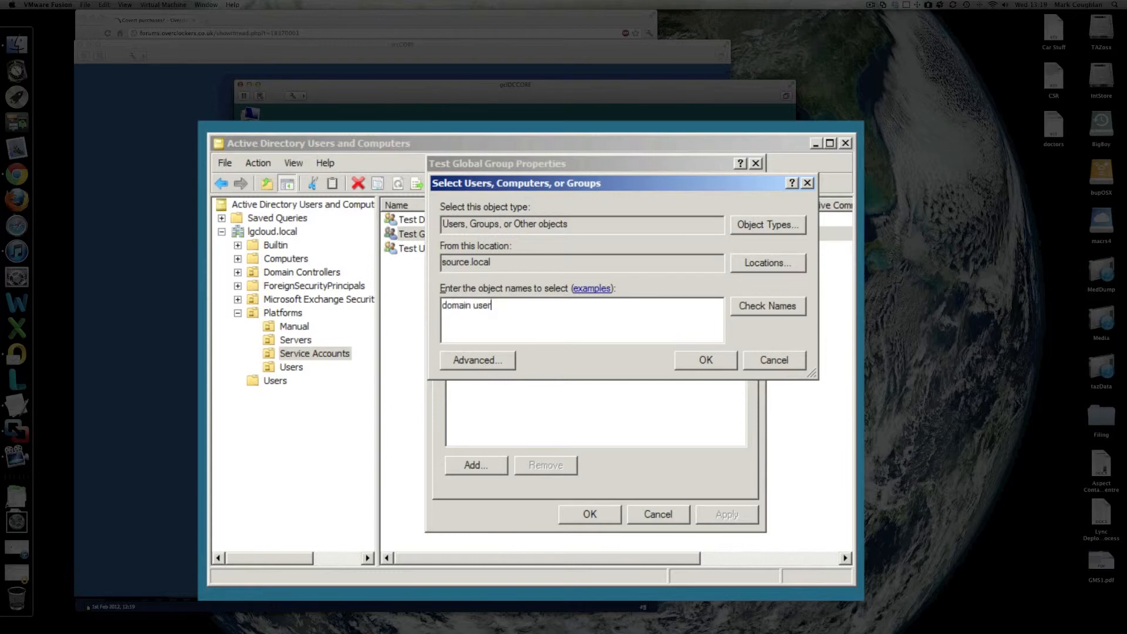
click(704, 360)
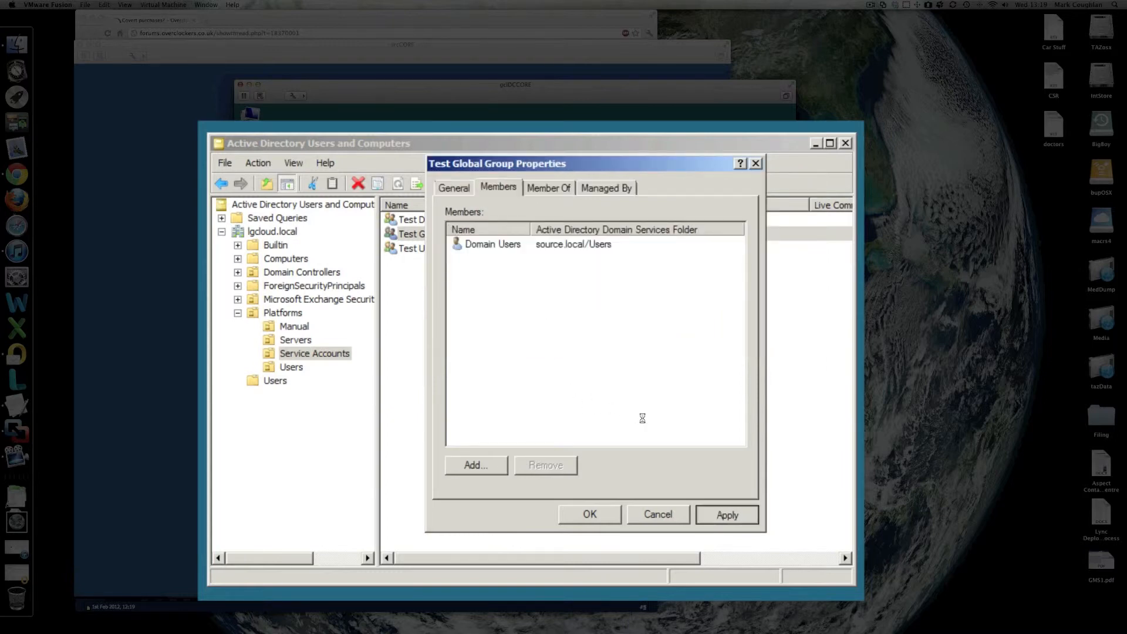
click(453, 188)
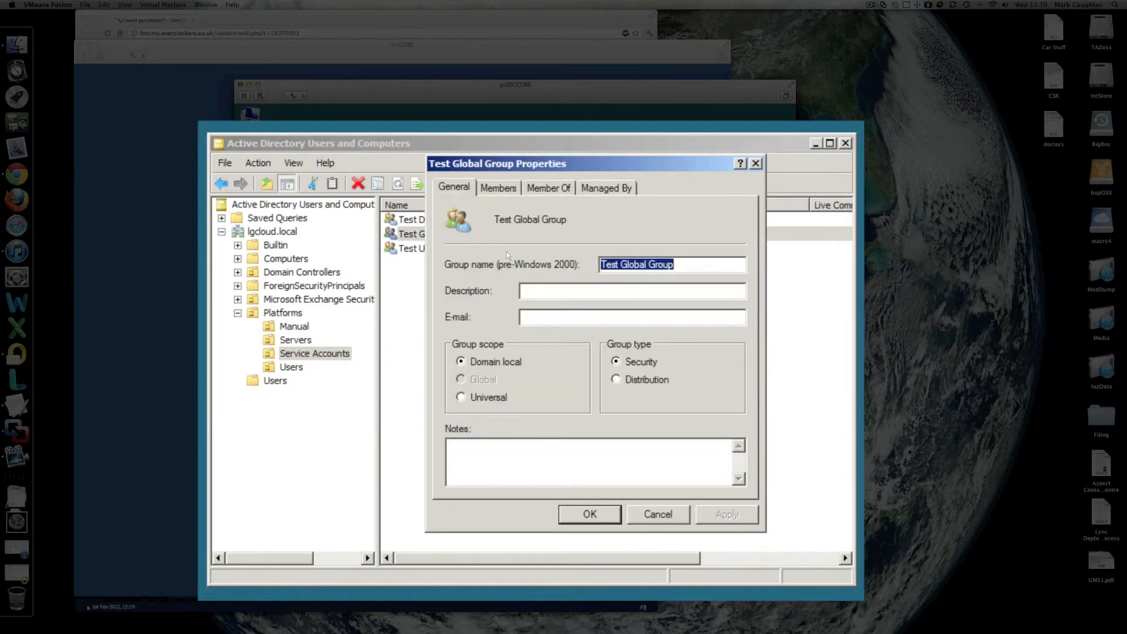